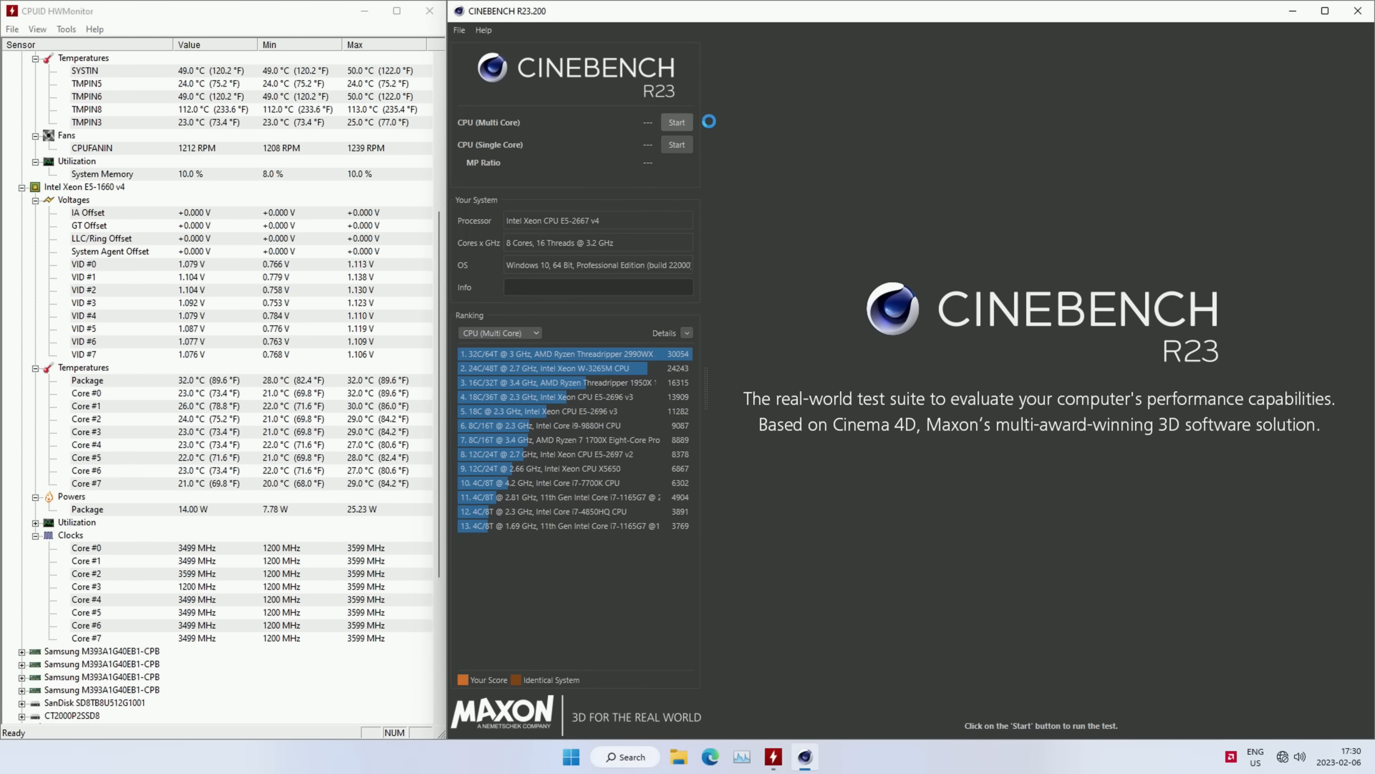
{"action": "left_click", "coordinate": [675, 122]}
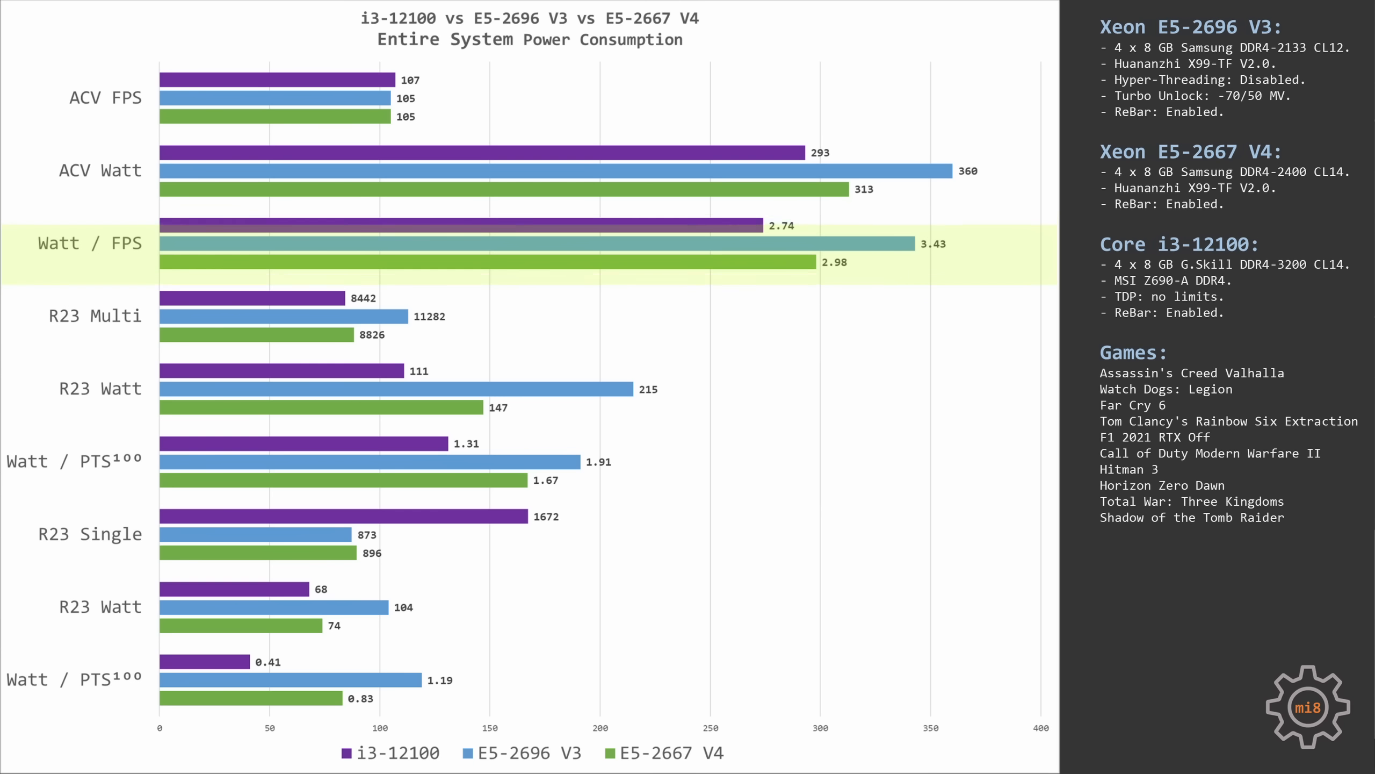
{"action": "mouse_move", "coordinate": [94, 316]}
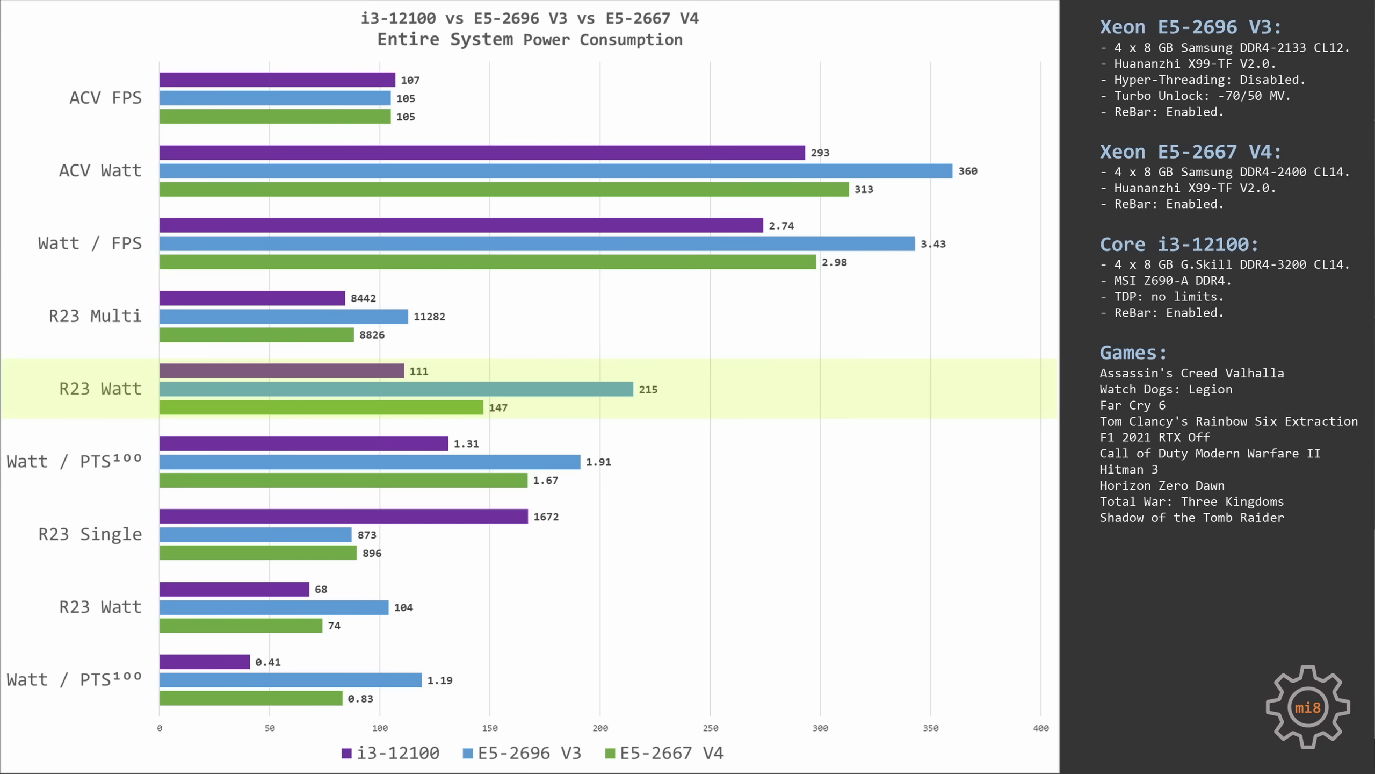
{"action": "mouse_move", "coordinate": [75, 460]}
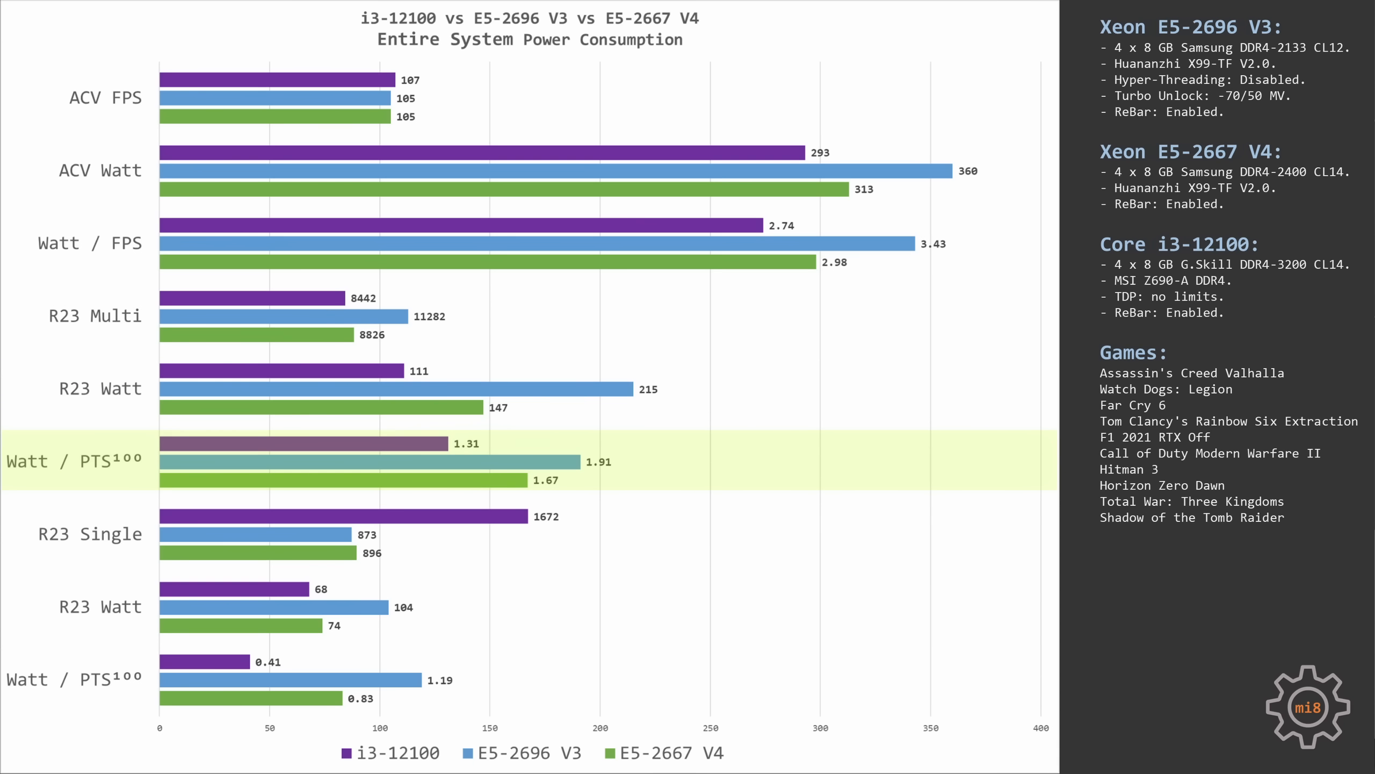